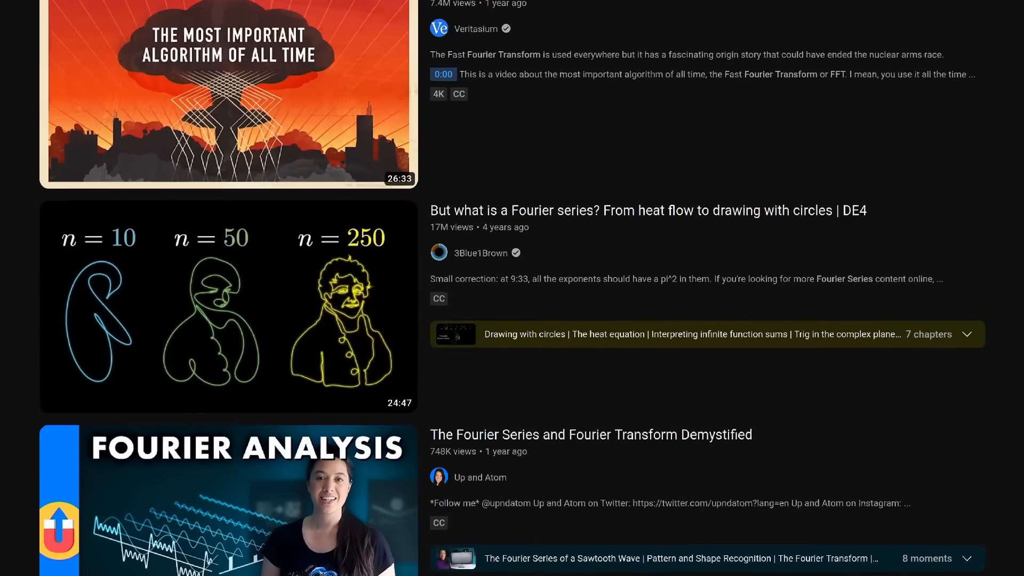
Scroll the Julia Sets lesson down to its True or False question about Julia set points
{"action": "left_click", "coordinate": [227, 307]}
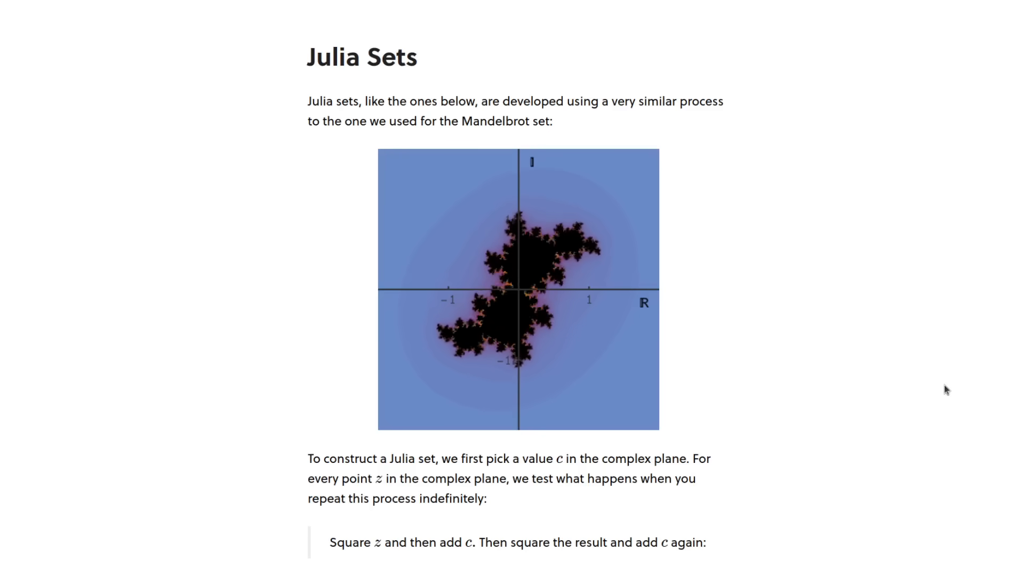
{"action": "scroll", "scroll_direction": "down", "scroll_amount": 3}
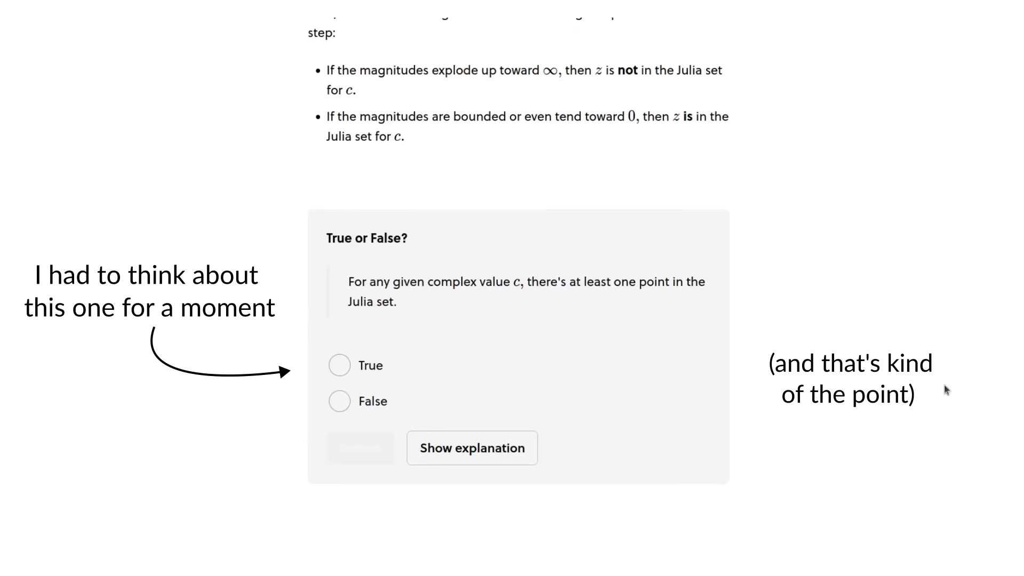
{"action": "scroll", "scroll_direction": "down", "scroll_amount": 3}
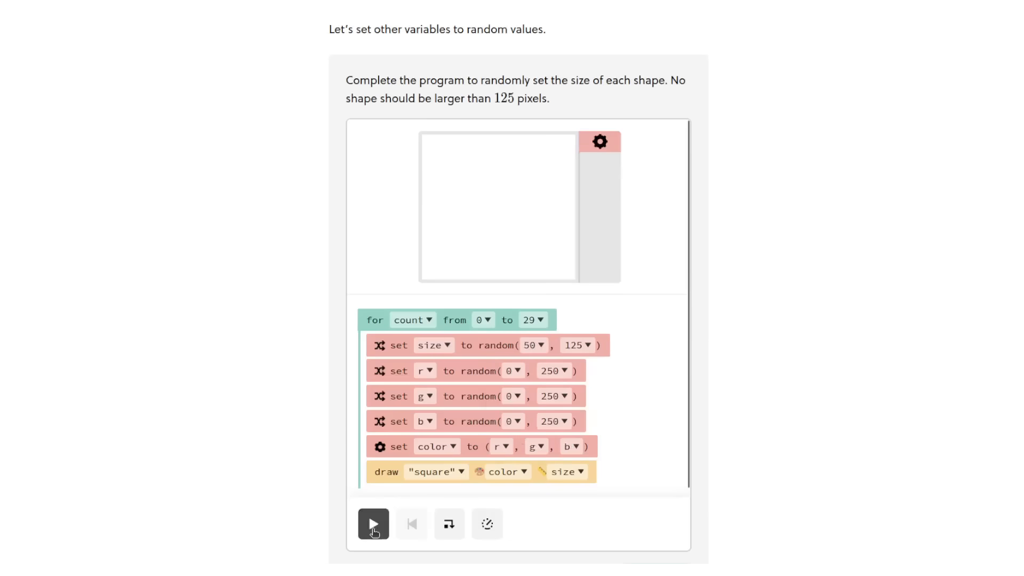
Play the block-coding program that draws squares of random size and colour
{"action": "left_click", "coordinate": [372, 523]}
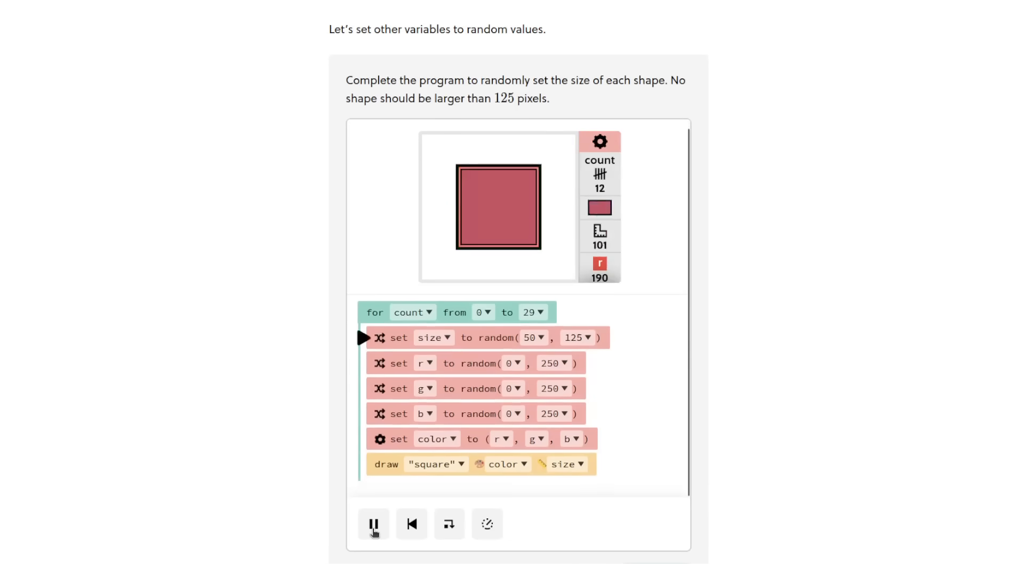